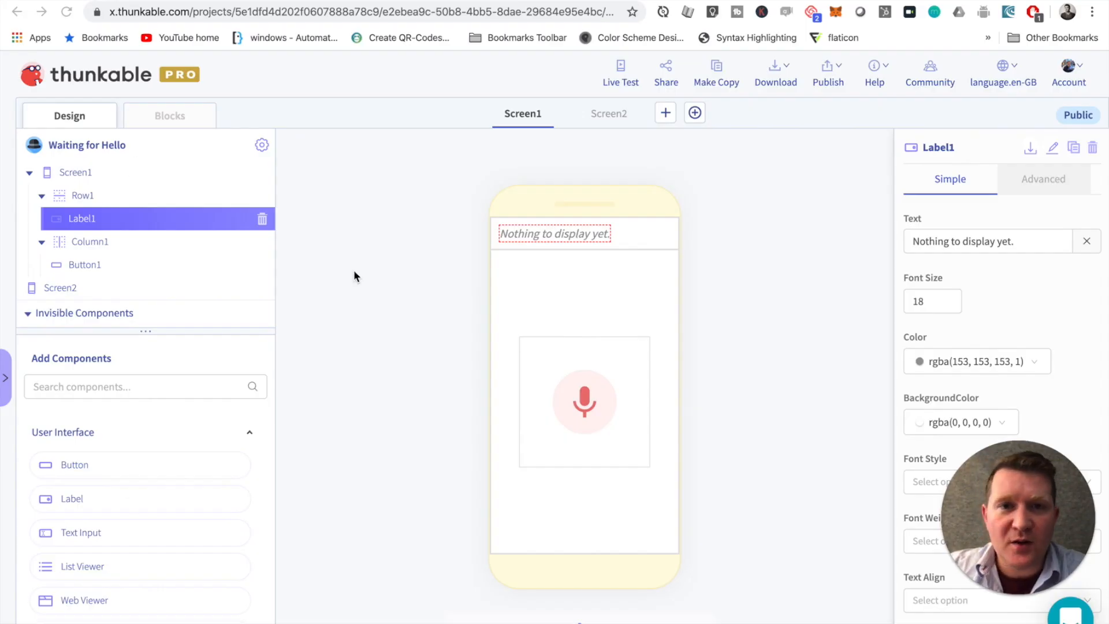
pyautogui.moveTo(656, 273)
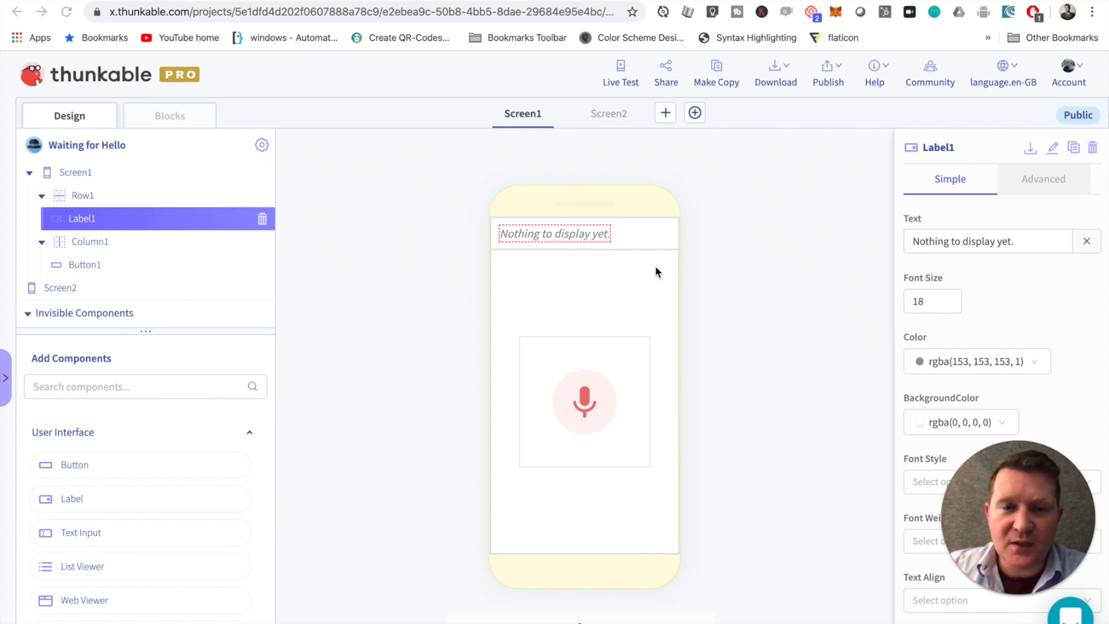
pyautogui.moveTo(579, 403)
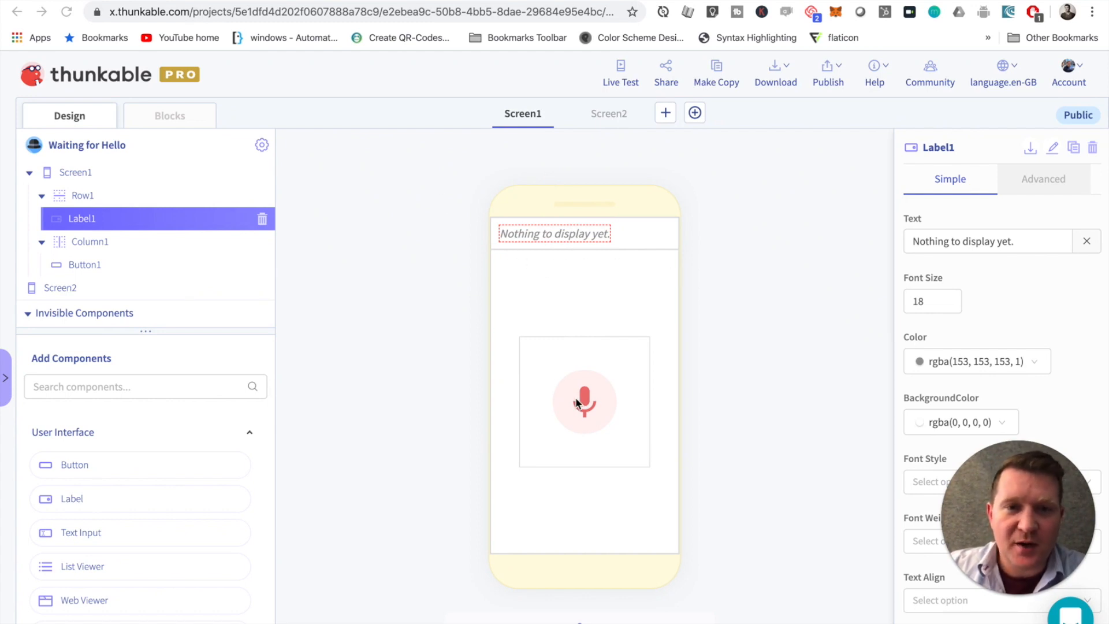
pyautogui.moveTo(570, 423)
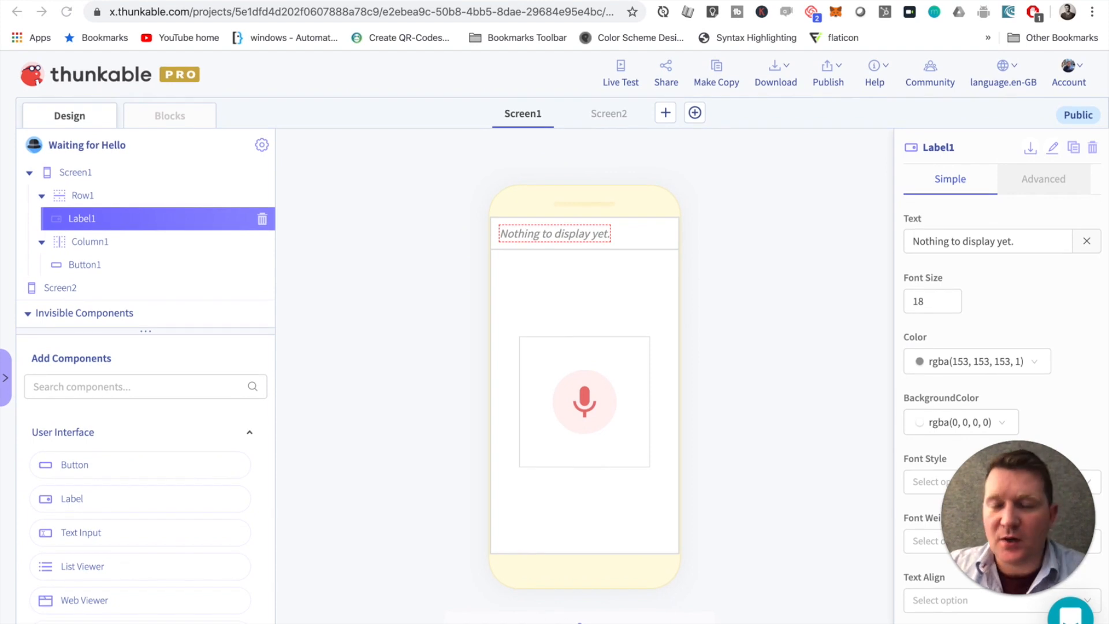
pyautogui.moveTo(170, 136)
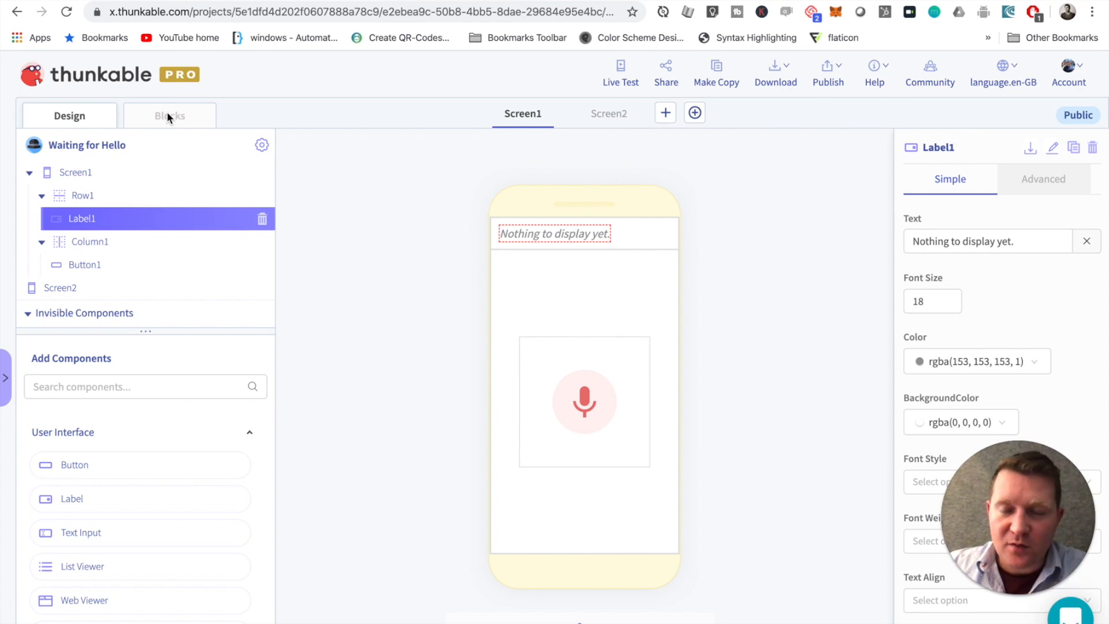
# - Review Screen1's blocks, checking the make-list delimiter is a single space
pyautogui.click(169, 115)
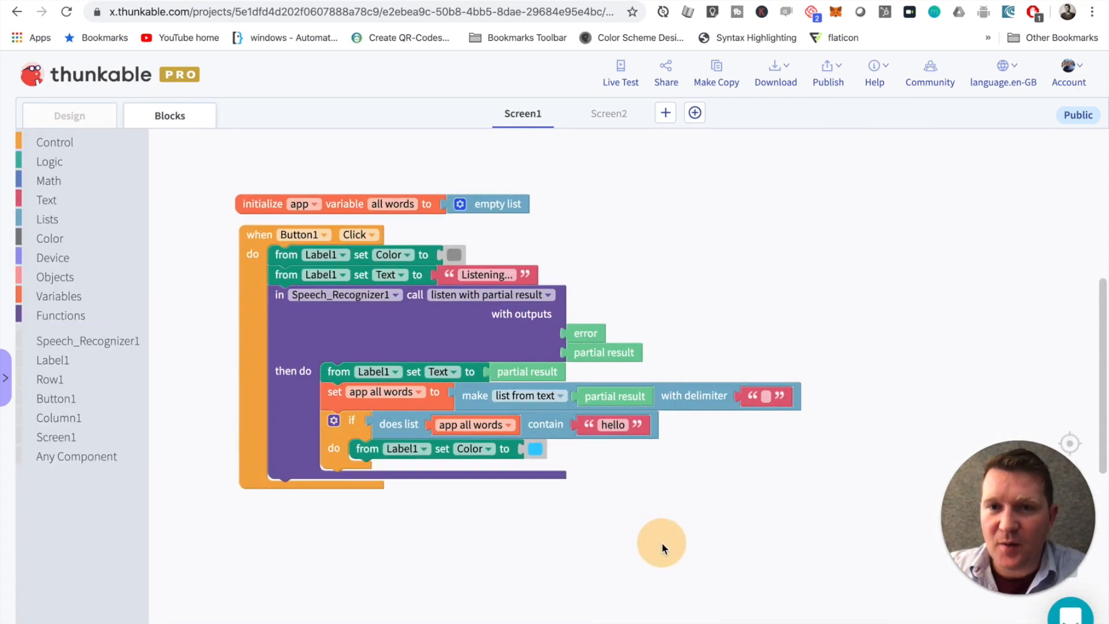
pyautogui.moveTo(386, 219)
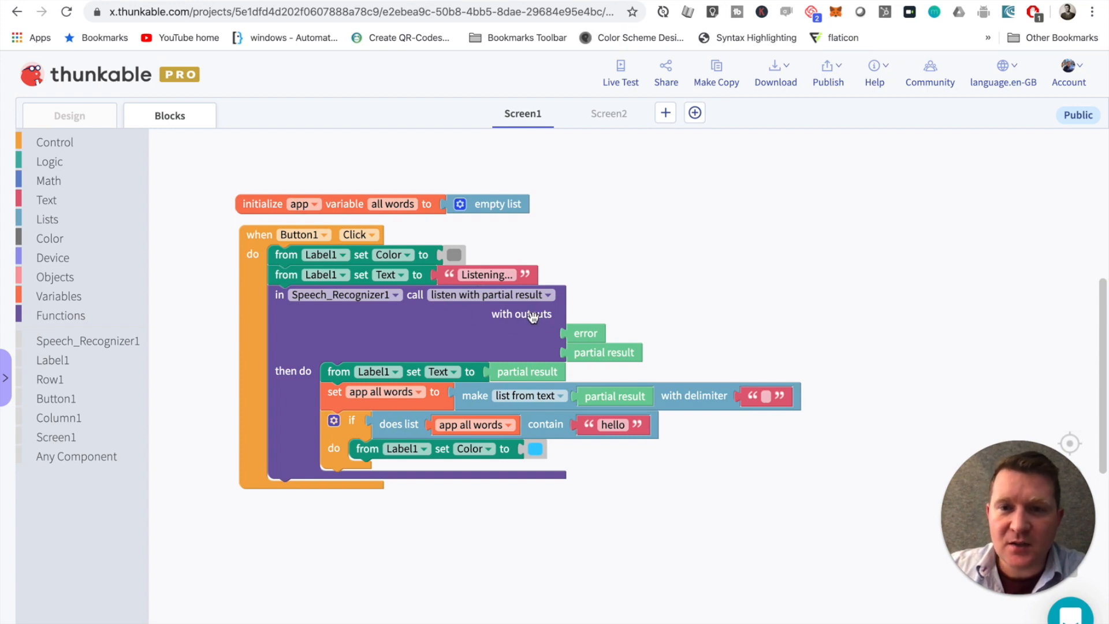
pyautogui.moveTo(437, 330)
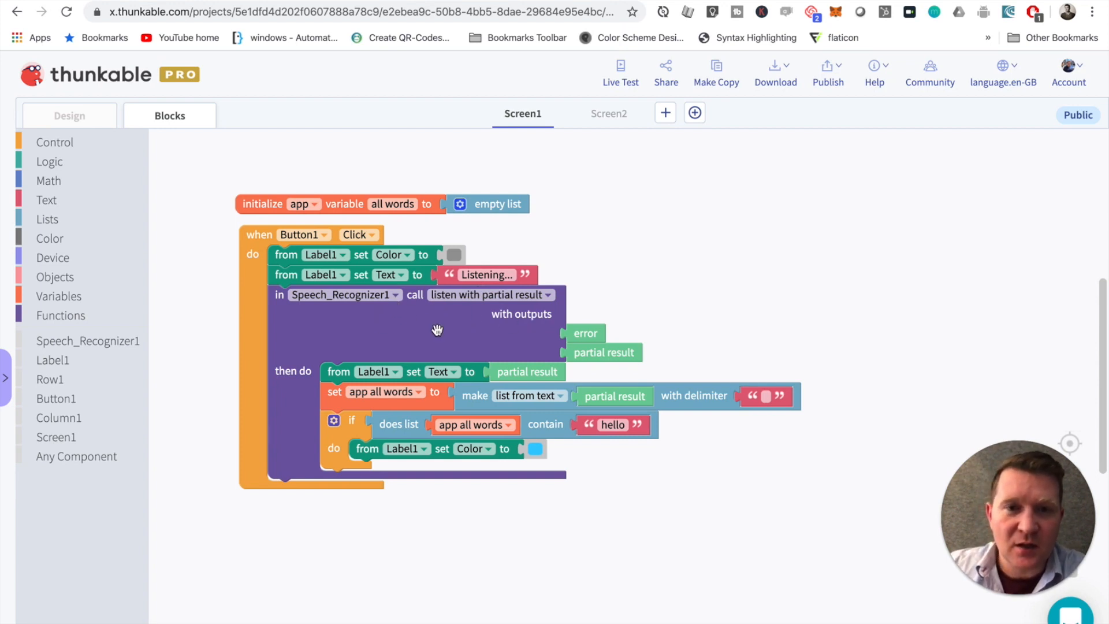
pyautogui.moveTo(475, 352)
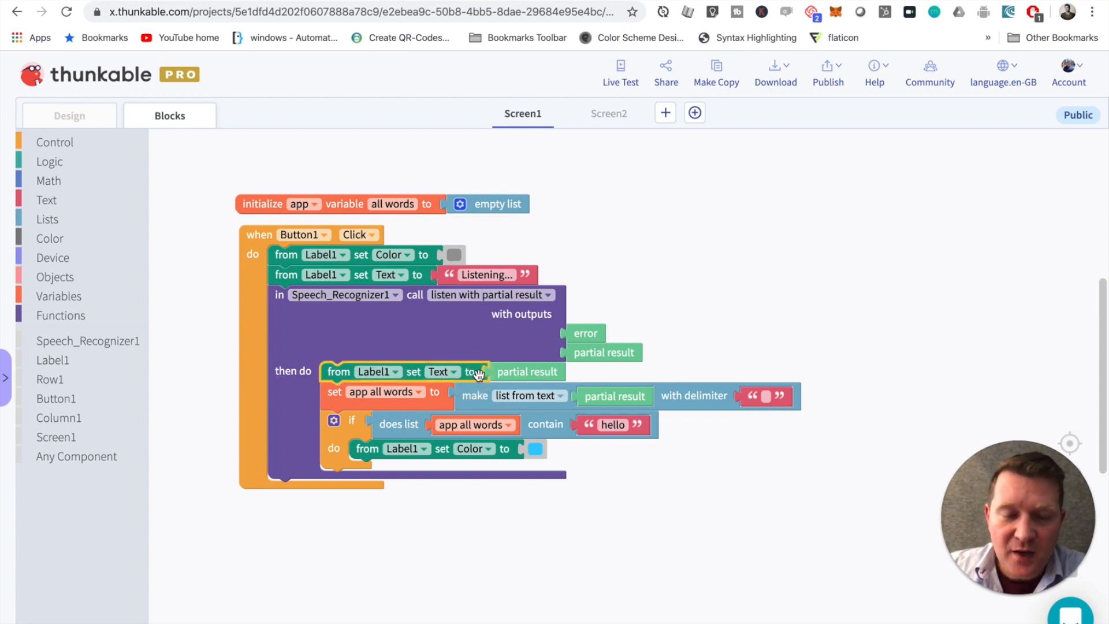
pyautogui.moveTo(525, 371)
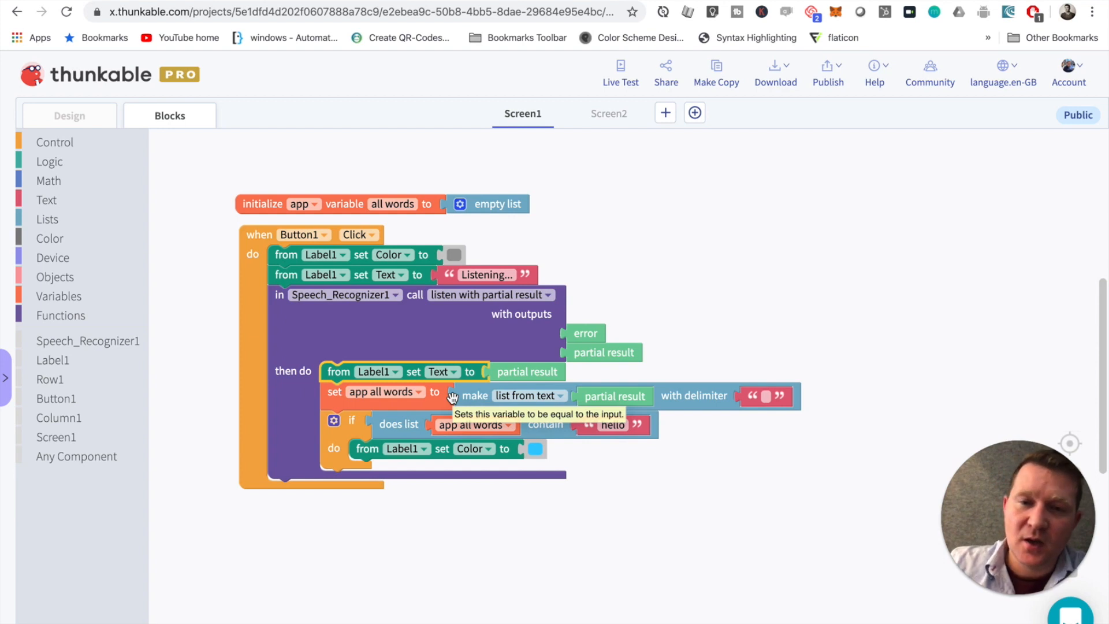
pyautogui.moveTo(431, 407)
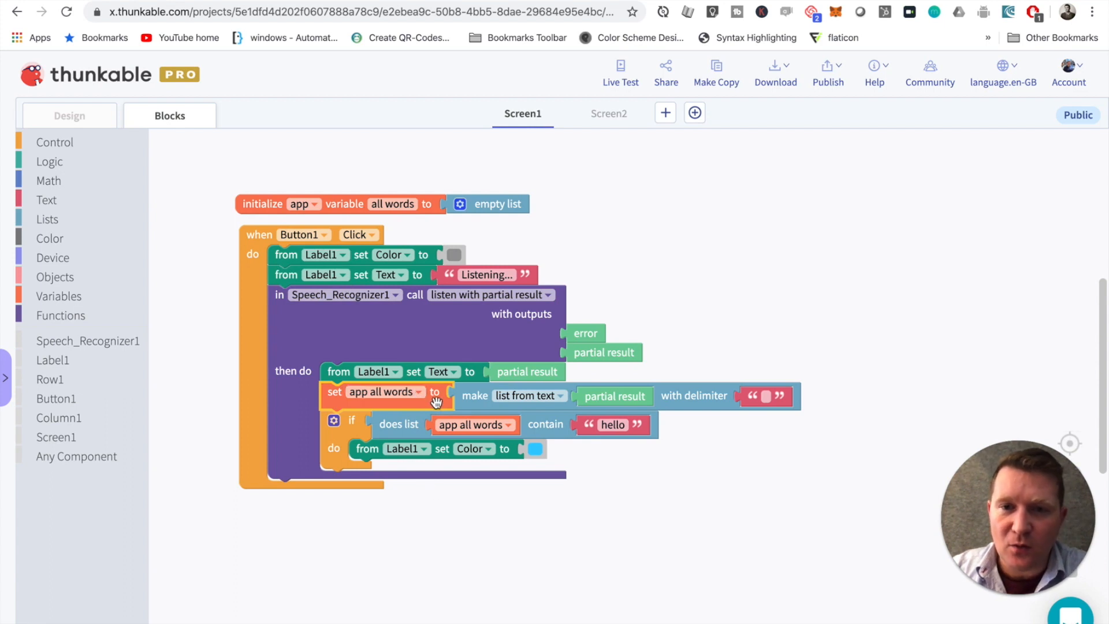
pyautogui.moveTo(579, 390)
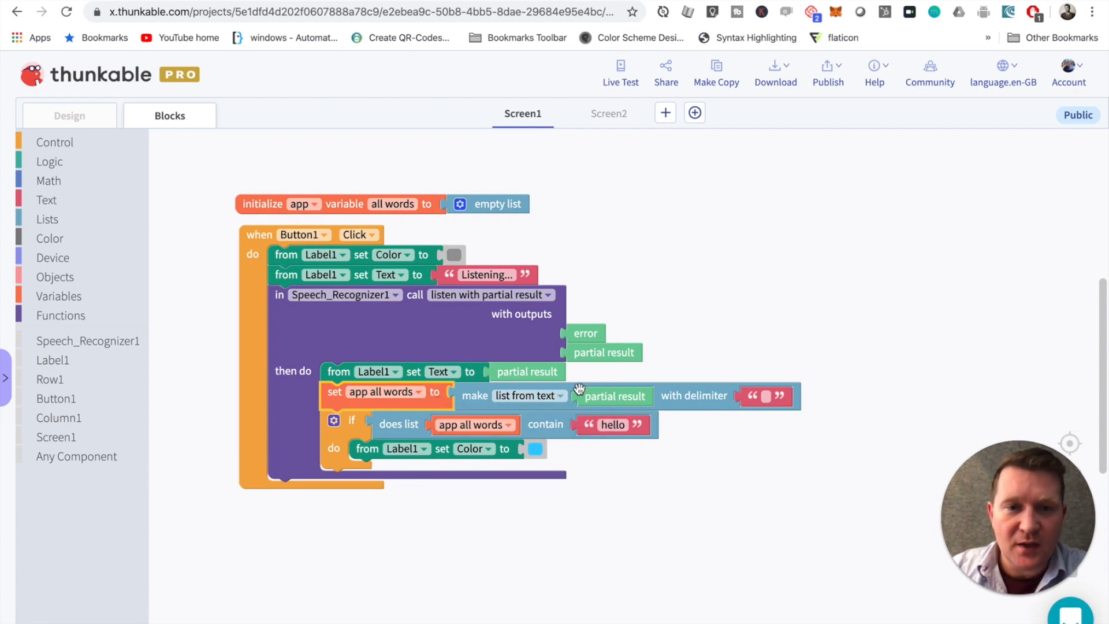
pyautogui.moveTo(626, 395)
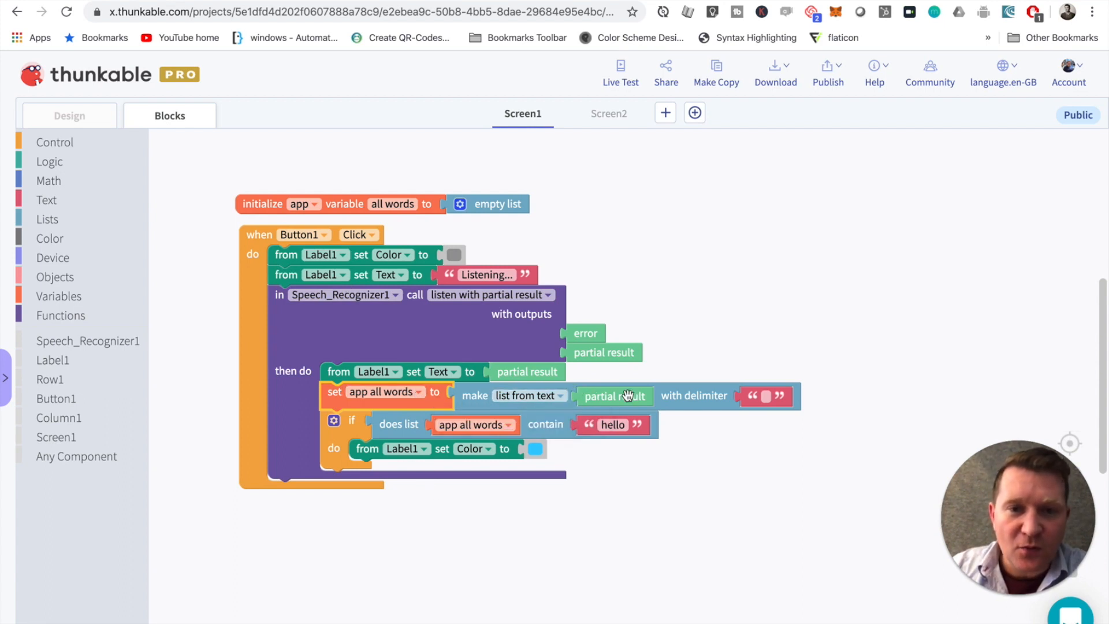
pyautogui.moveTo(533, 406)
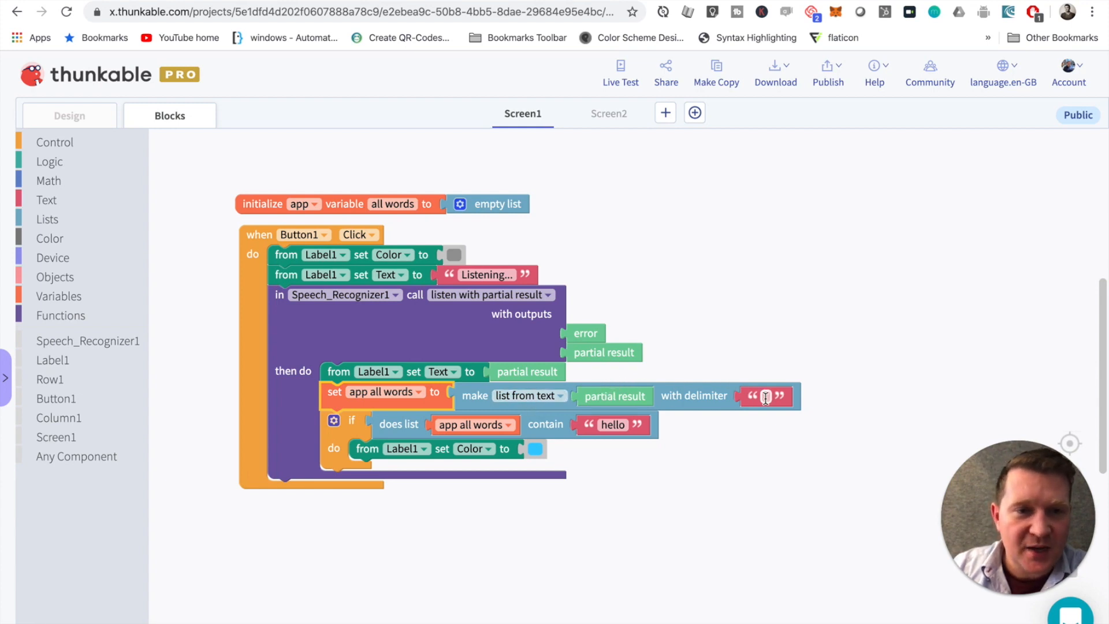
pyautogui.click(766, 395)
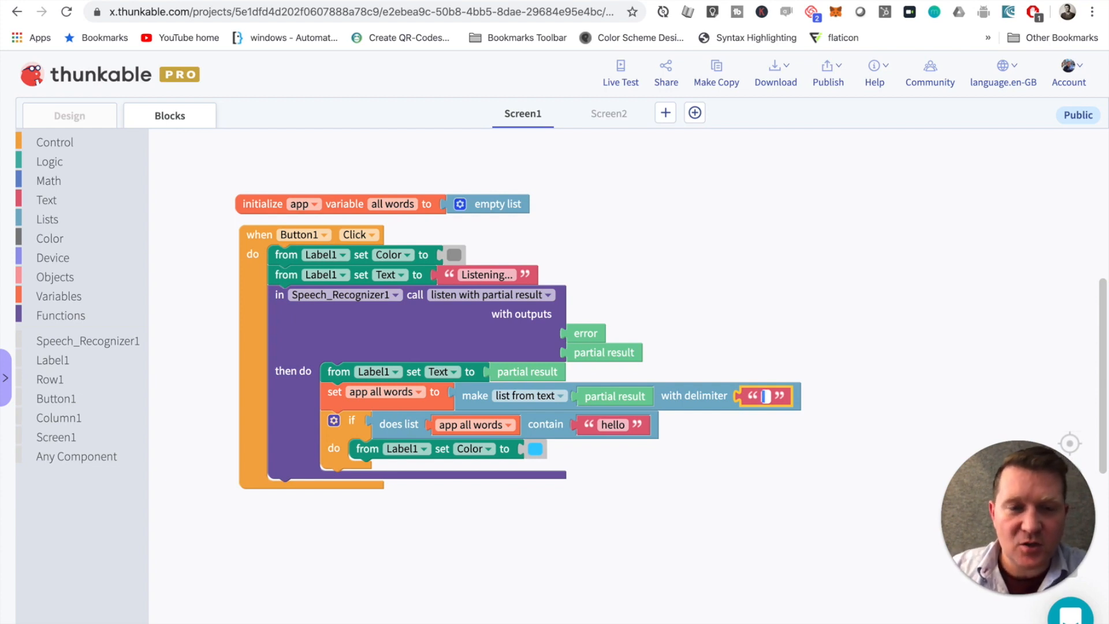
pyautogui.click(766, 395)
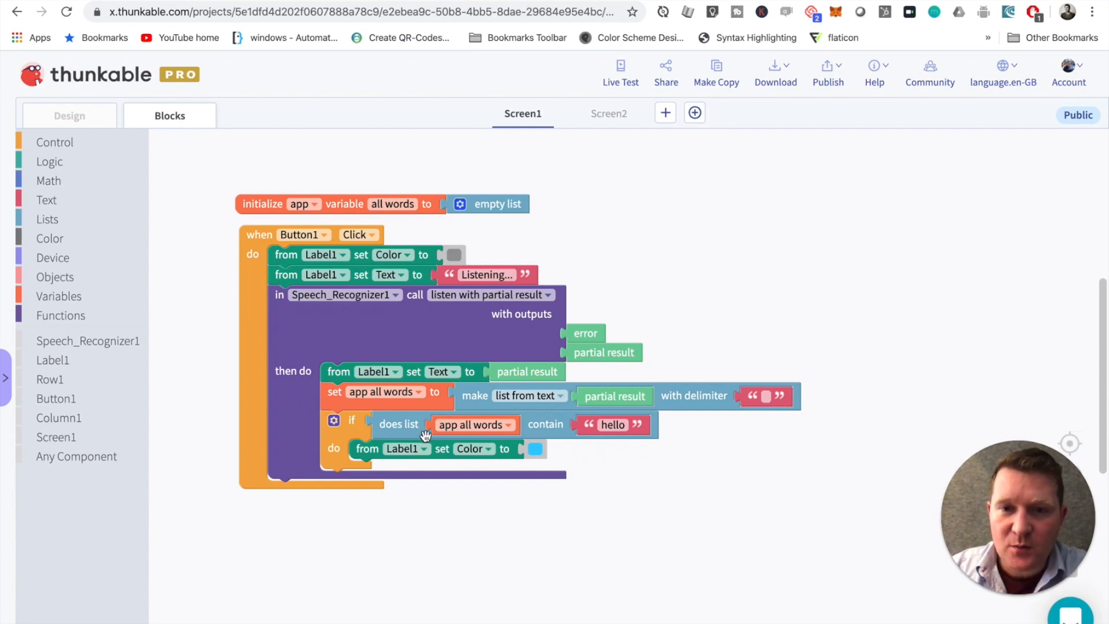
pyautogui.moveTo(611, 446)
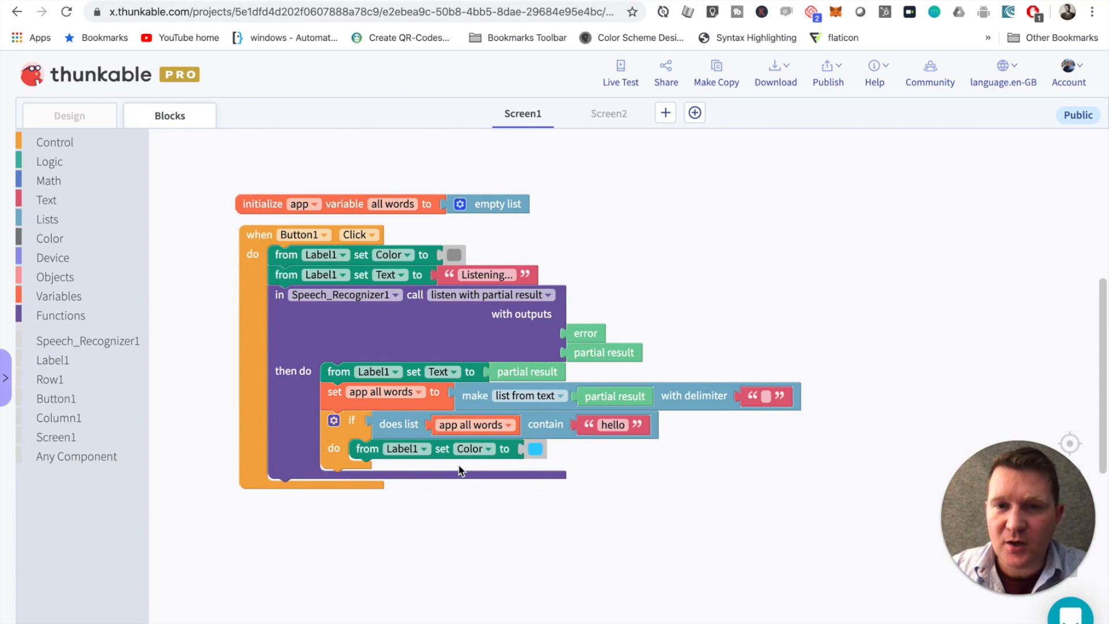
pyautogui.moveTo(487, 478)
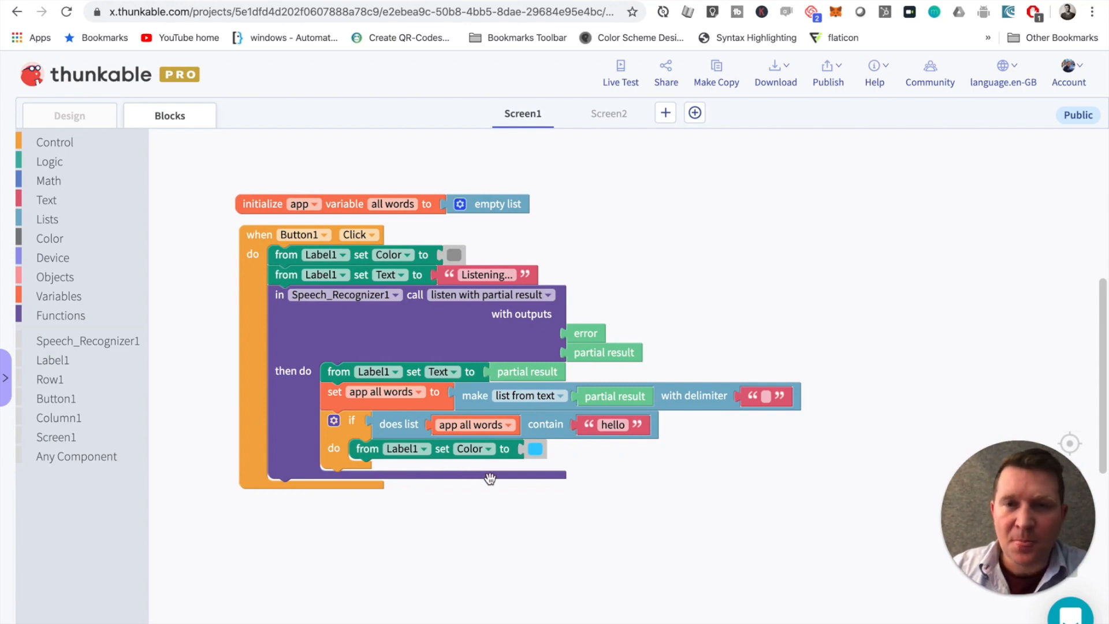
# - Live Test on the phone and start listening for a sentence containing hello
pyautogui.click(621, 71)
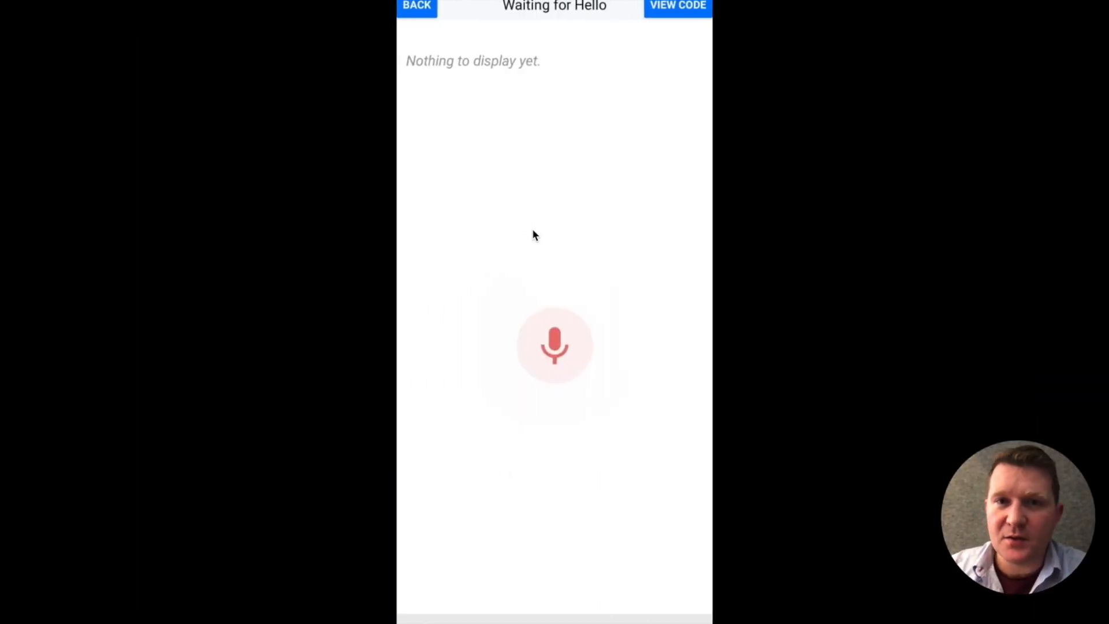
pyautogui.click(555, 346)
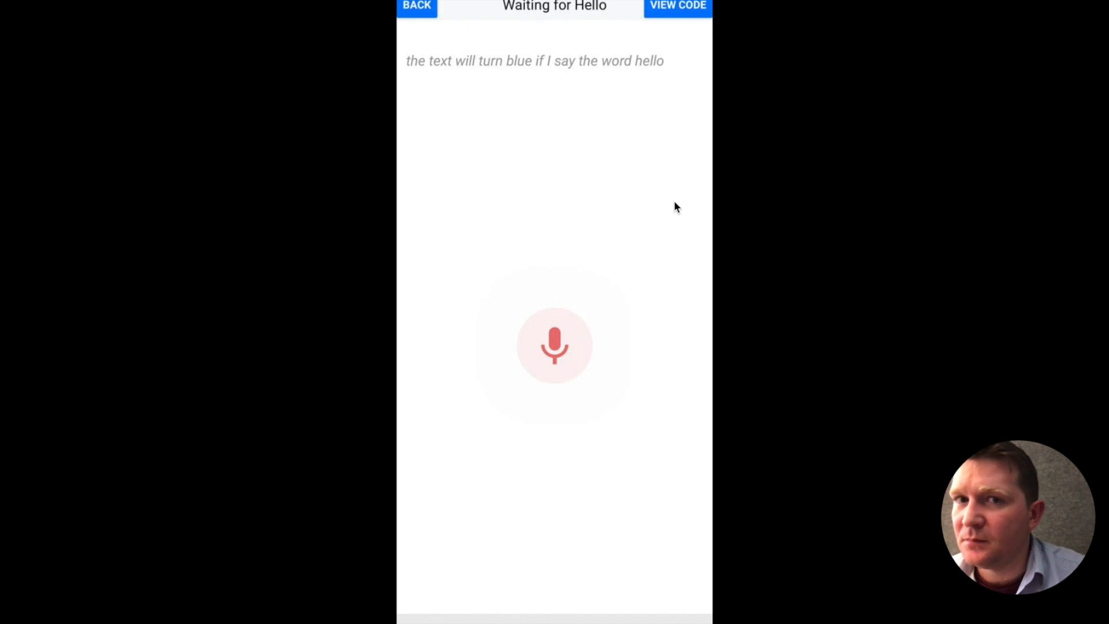
pyautogui.moveTo(686, 149)
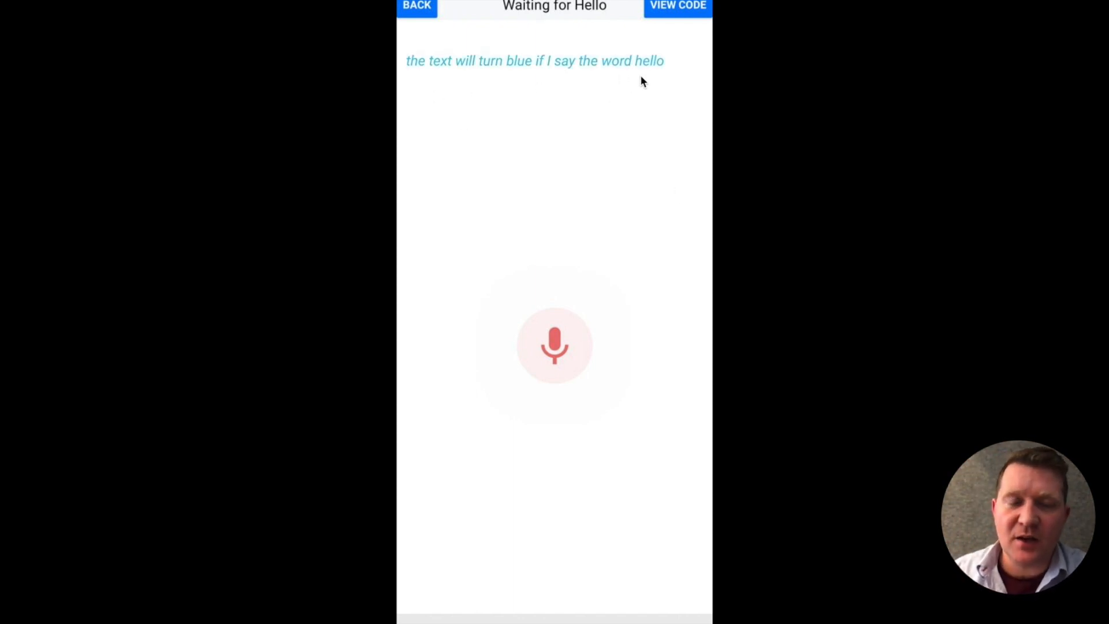
pyautogui.moveTo(657, 85)
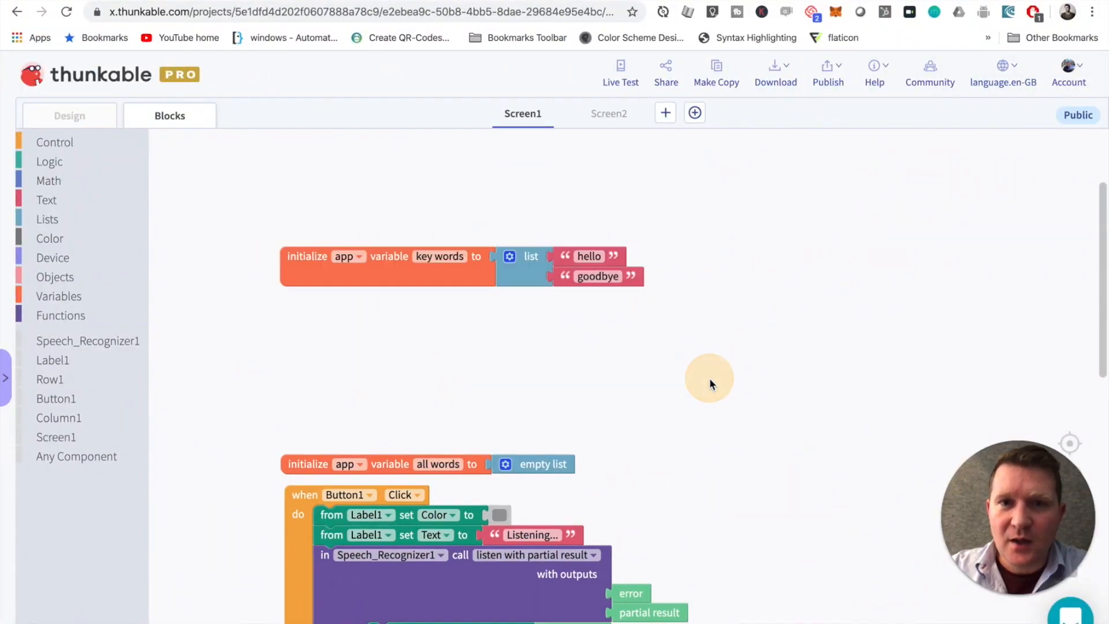
pyautogui.moveTo(543, 296)
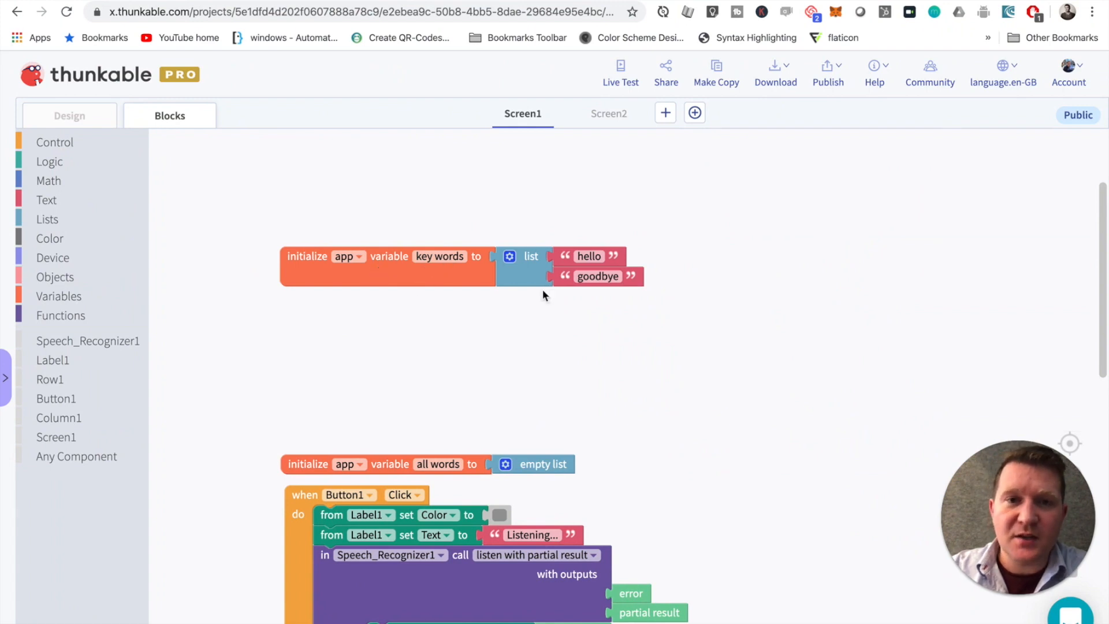
pyautogui.moveTo(596, 393)
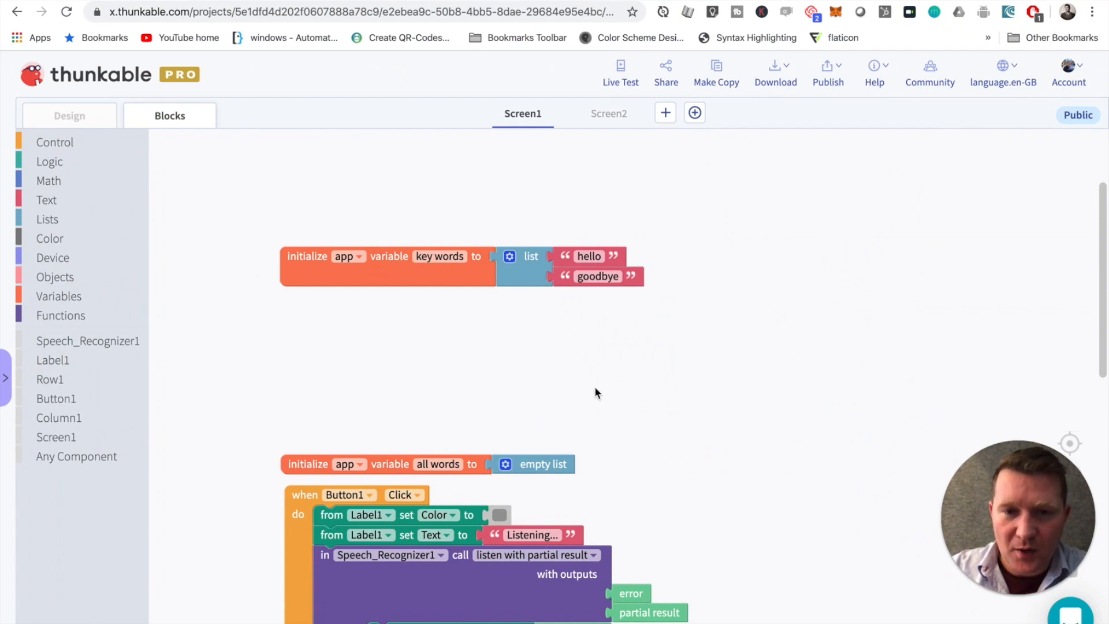
# - Loop over app key words, compare each item j against the spoken words, and set Label1 green
pyautogui.scroll(-3)
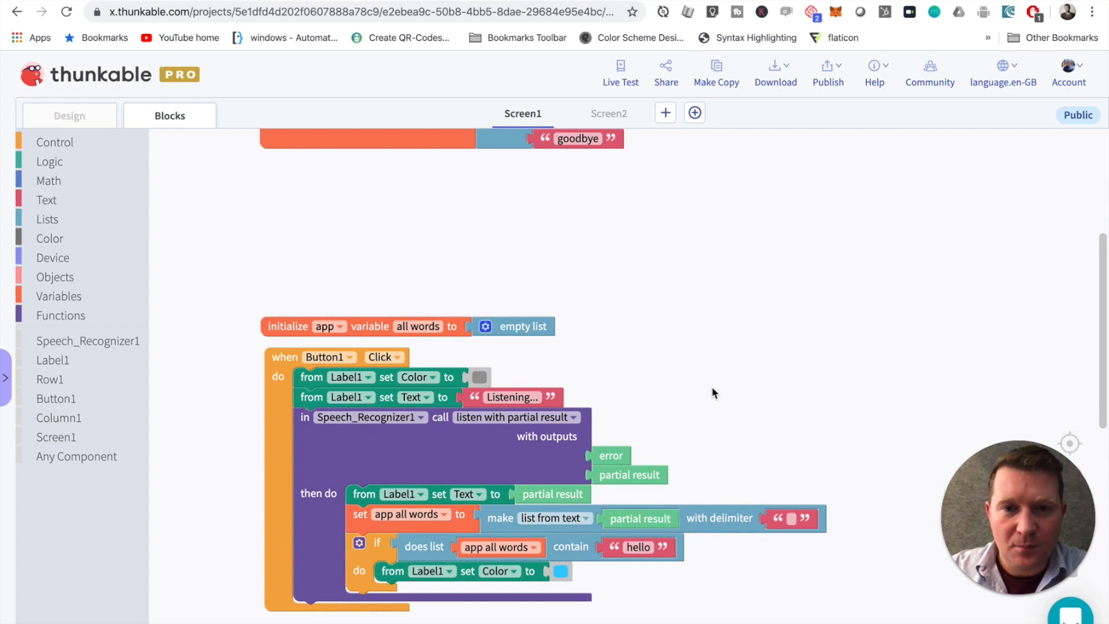
pyautogui.moveTo(580, 260)
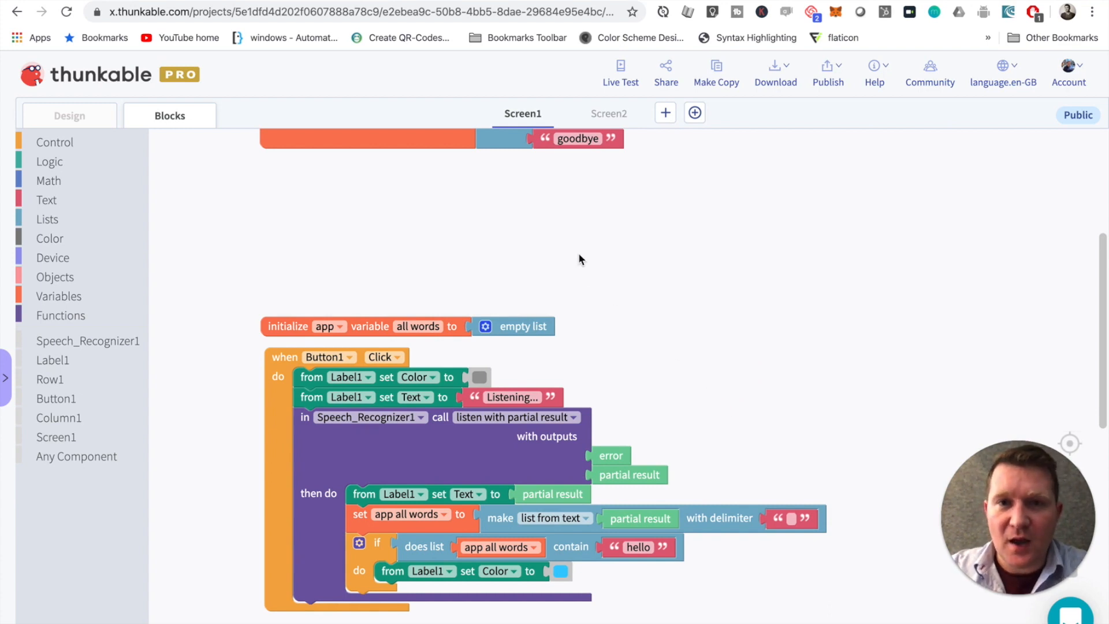
pyautogui.click(54, 141)
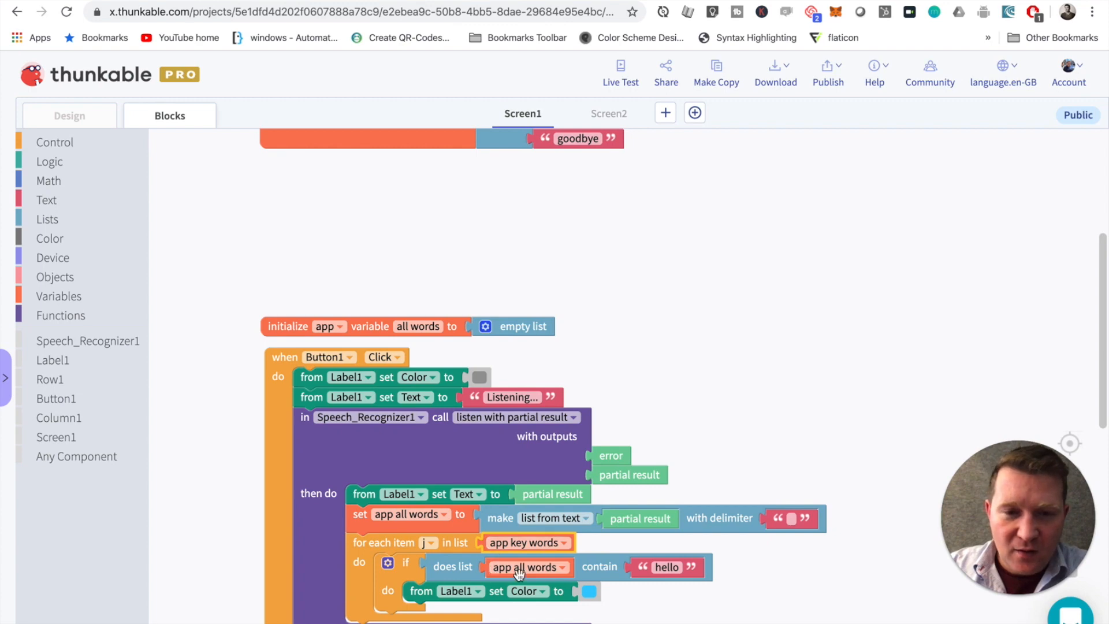
pyautogui.moveTo(427, 543)
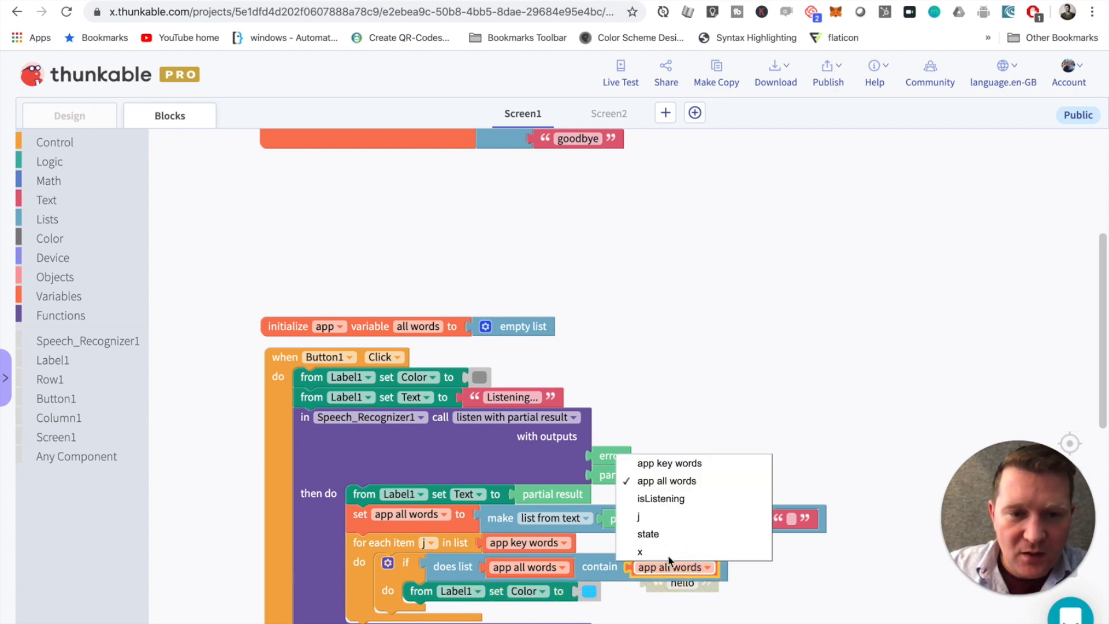
pyautogui.click(638, 517)
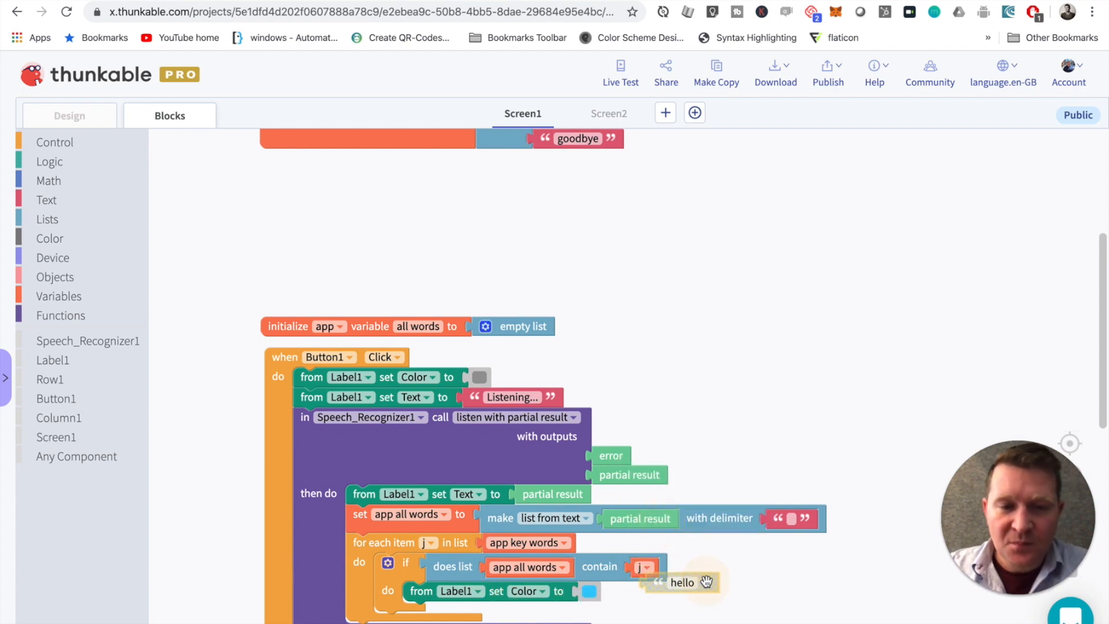
pyautogui.click(588, 591)
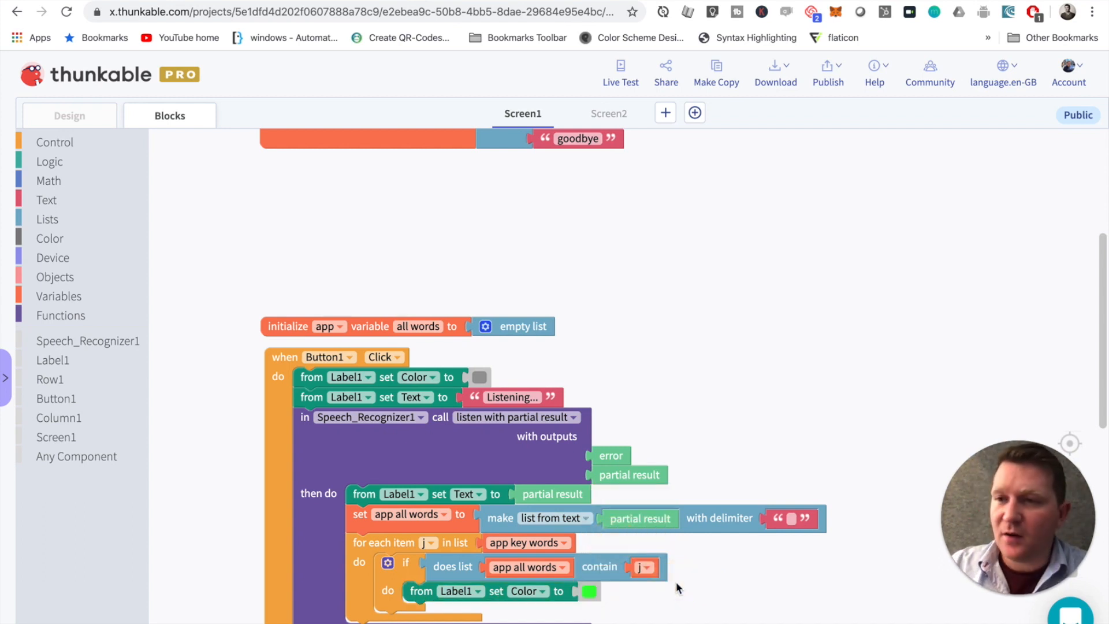
pyautogui.moveTo(721, 610)
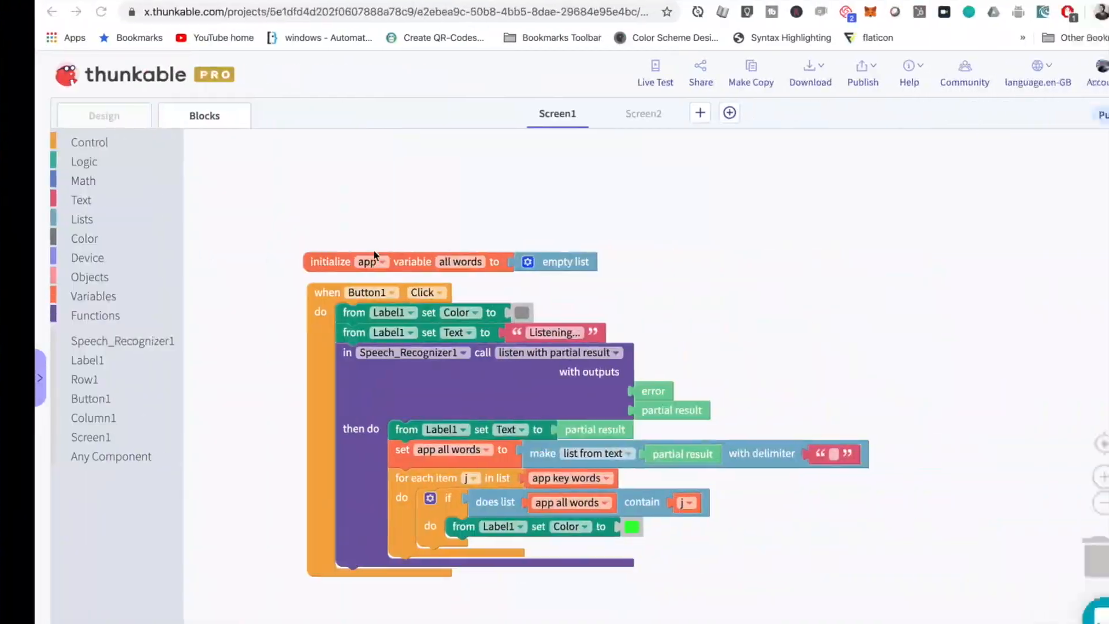
# - Live Test again and say hello to see the sentence turn green
pyautogui.click(654, 73)
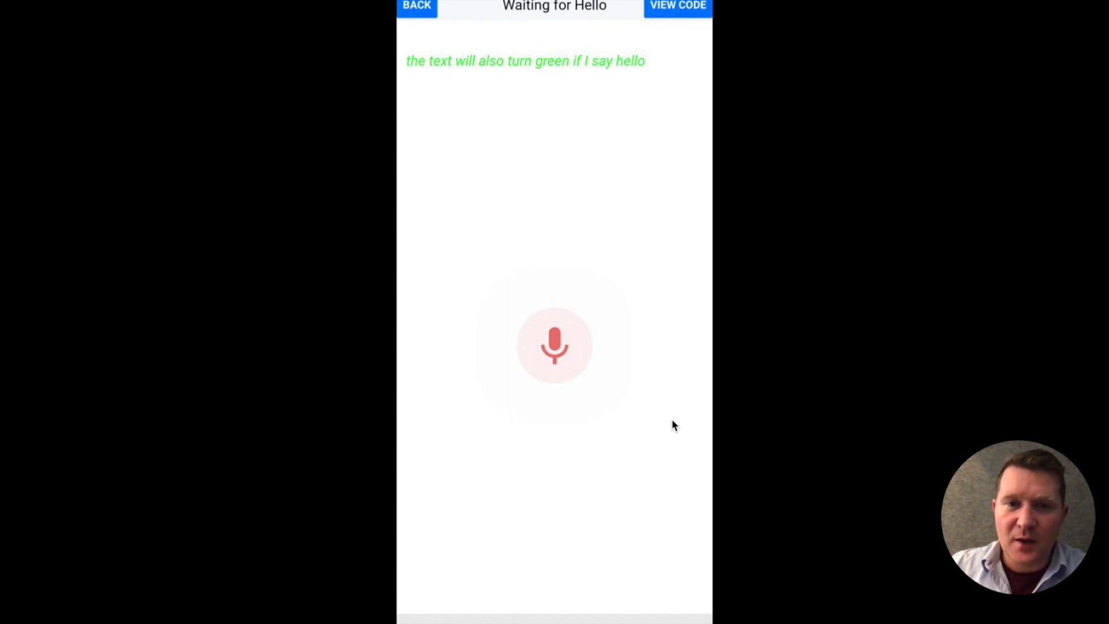
pyautogui.moveTo(728, 413)
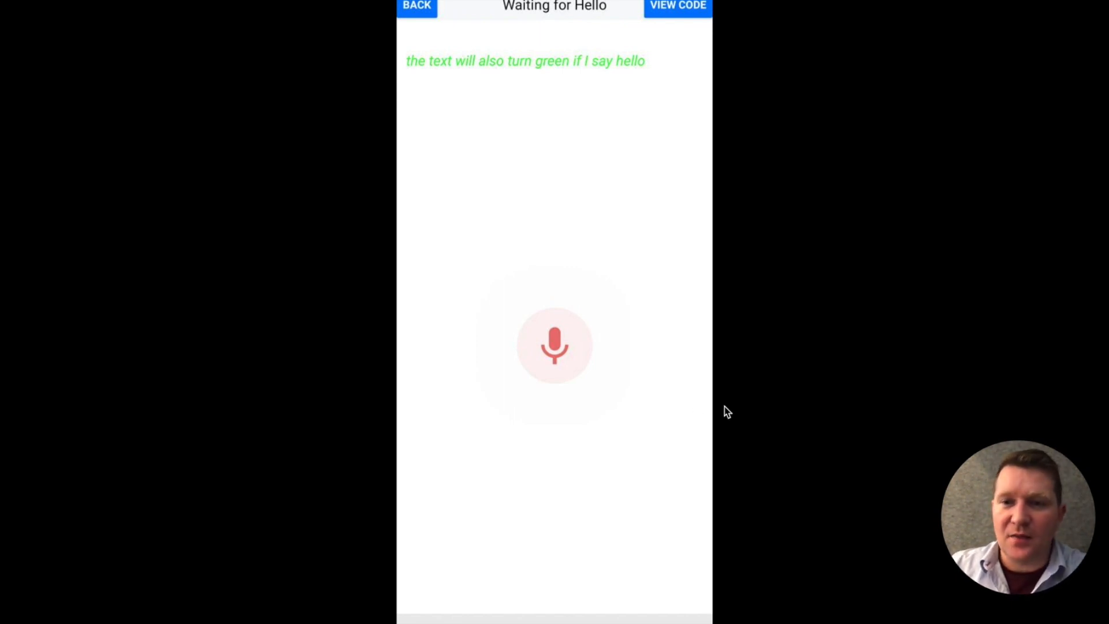